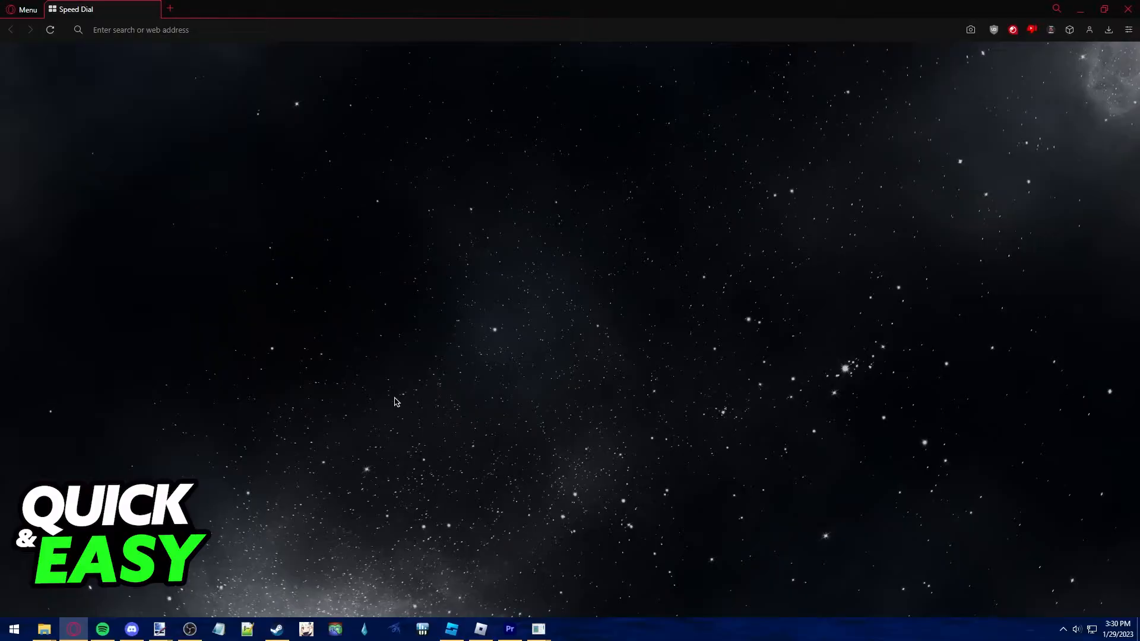
# - Search Google for 'roblox server status' and go to the official Roblox Status page result
pyautogui.write('roblox server status')
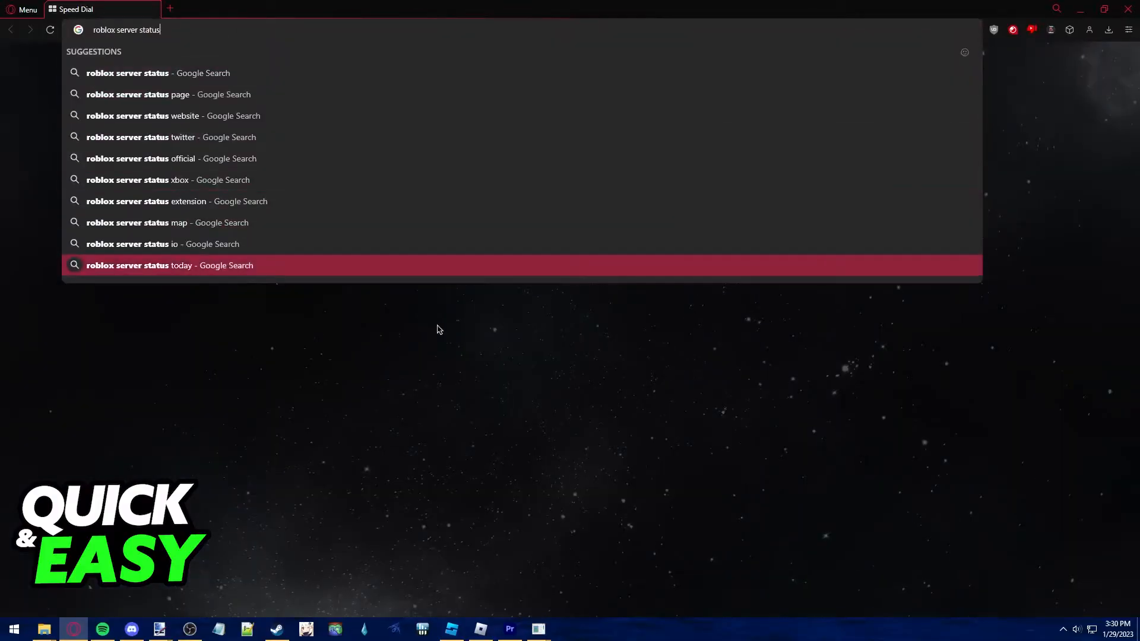
pyautogui.press('Return')
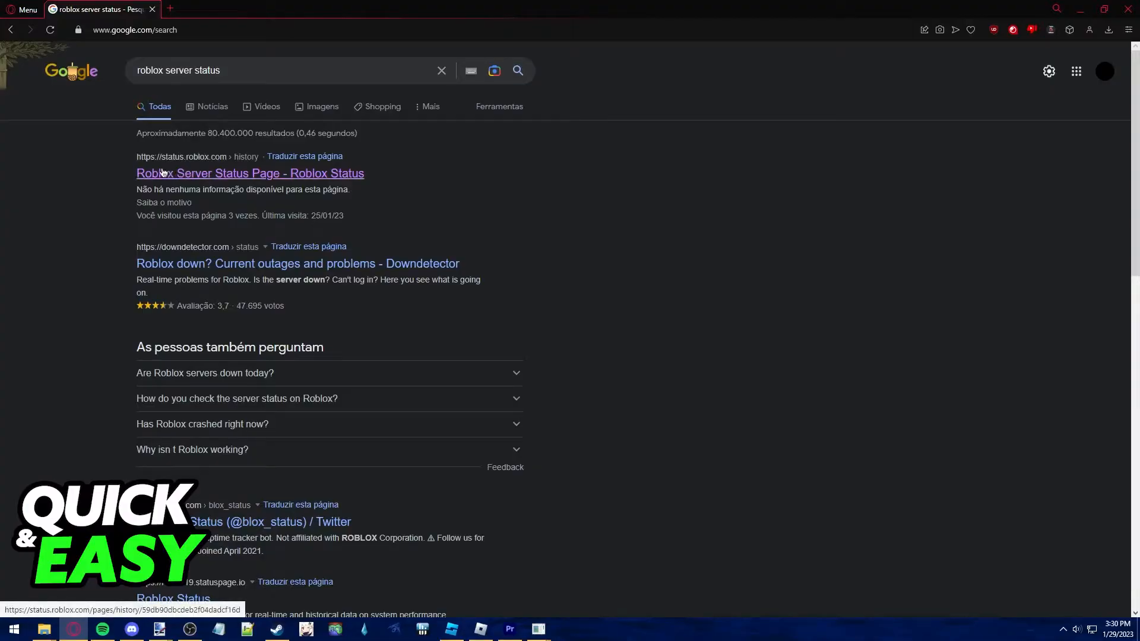
pyautogui.moveTo(187, 166)
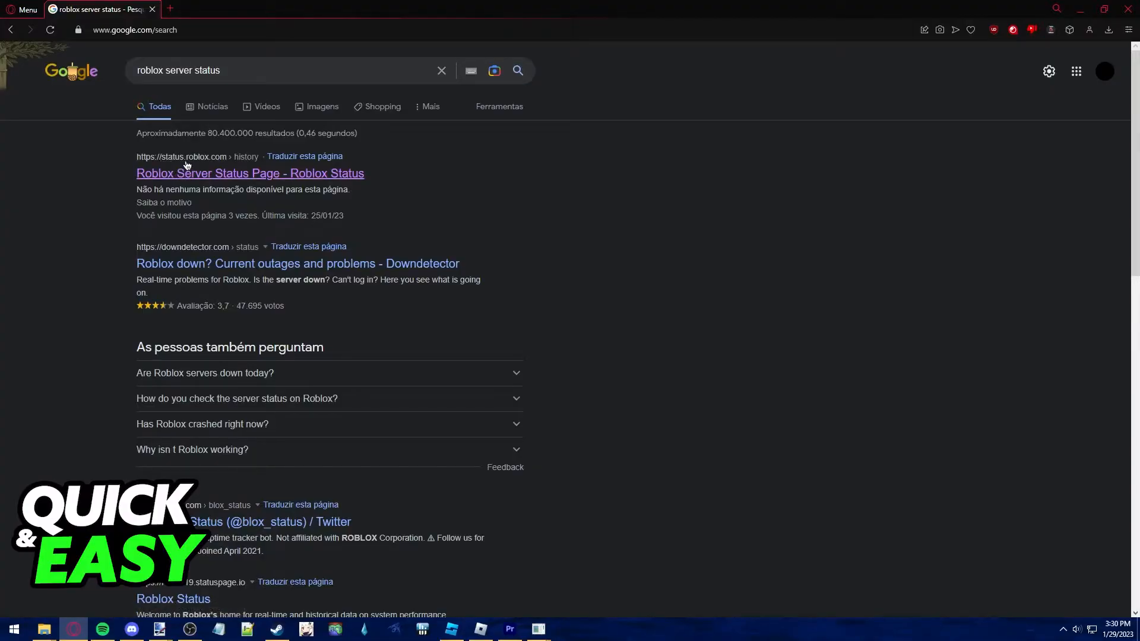
pyautogui.moveTo(200, 171)
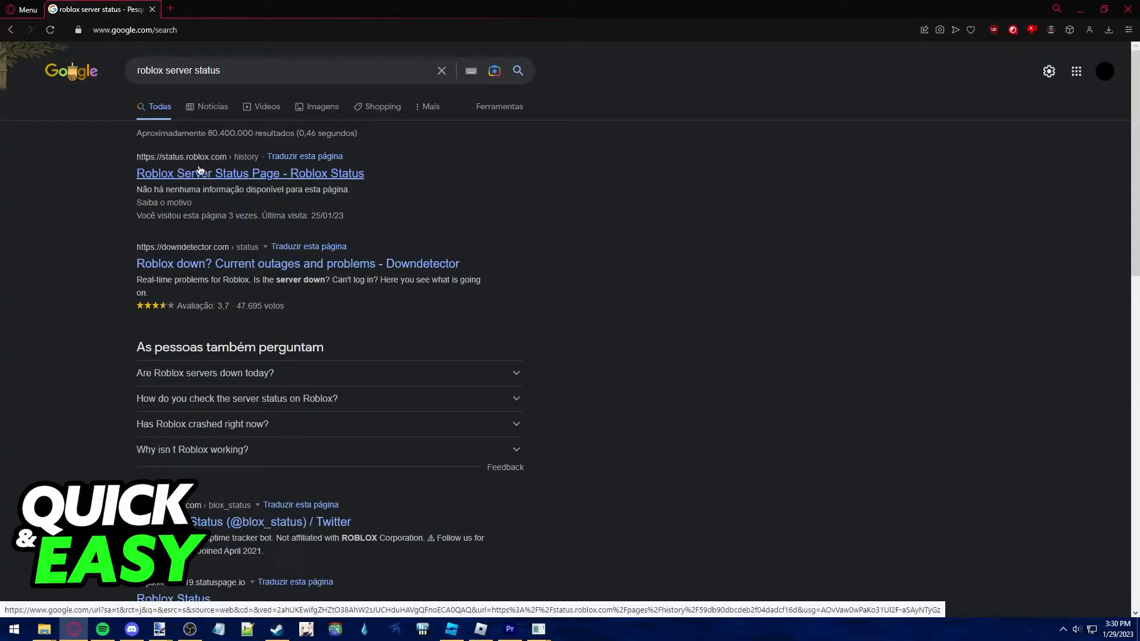
pyautogui.click(250, 173)
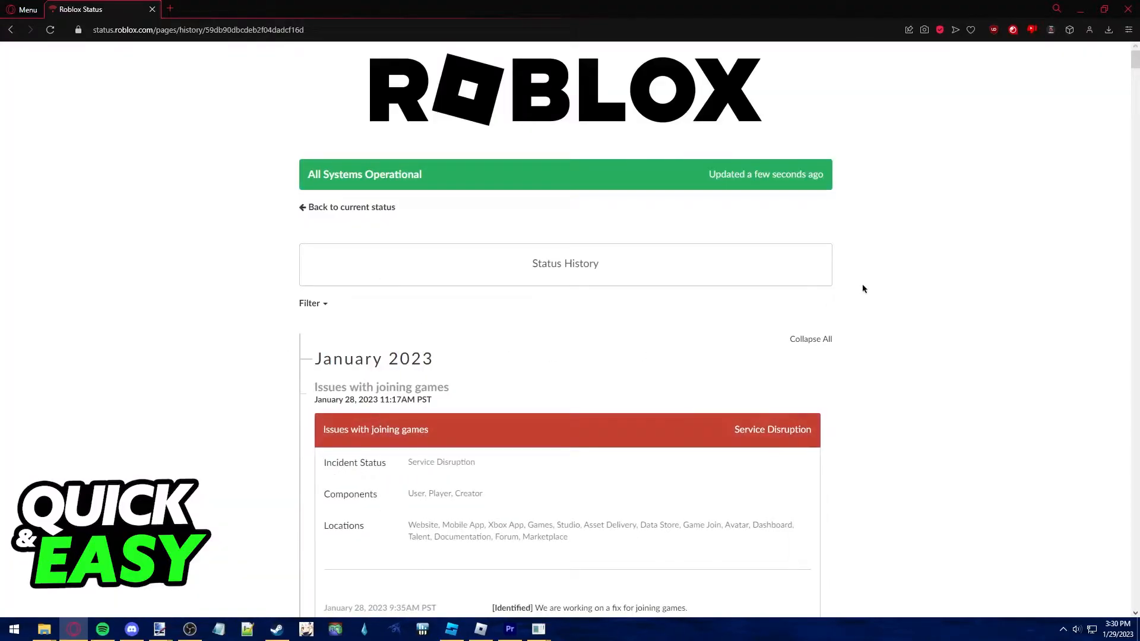
pyautogui.moveTo(467, 222)
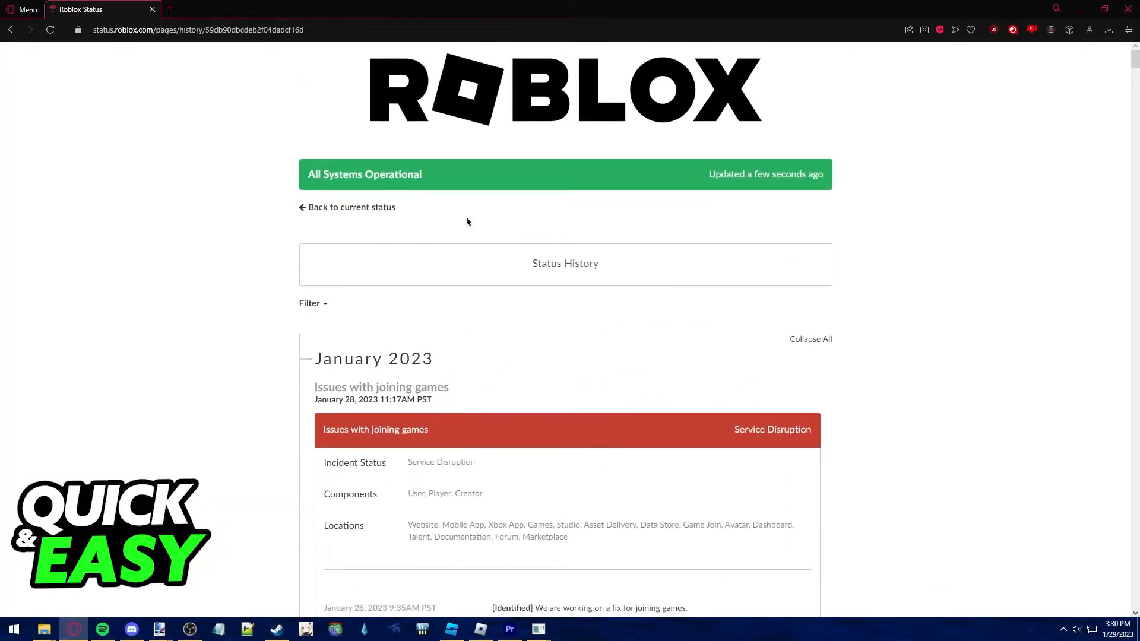
pyautogui.moveTo(488, 263)
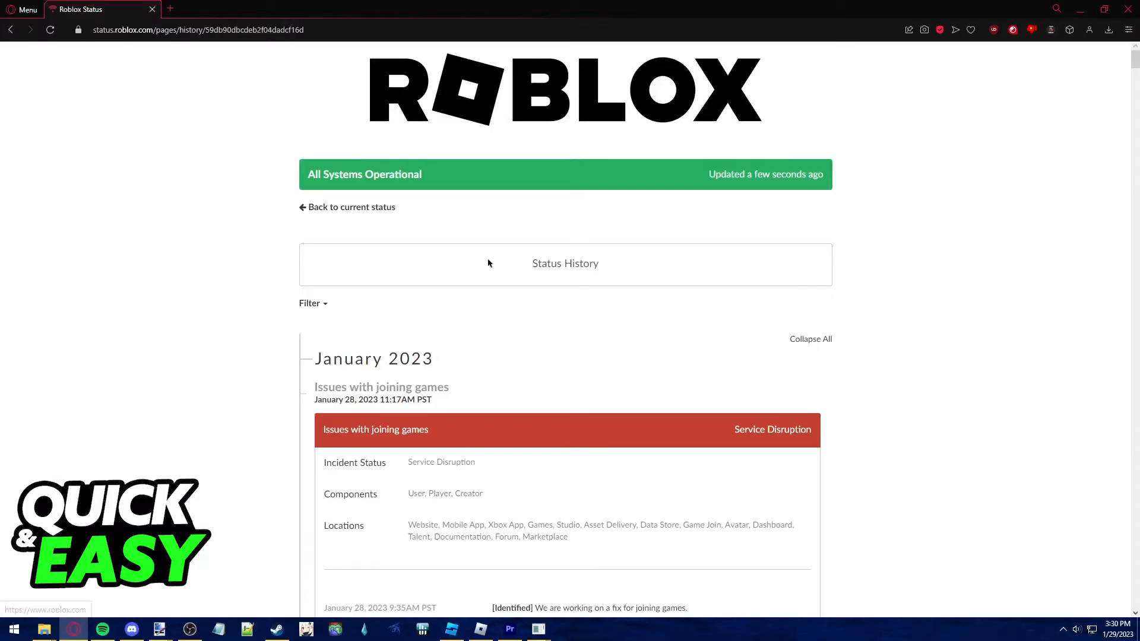
pyautogui.scroll(-3)
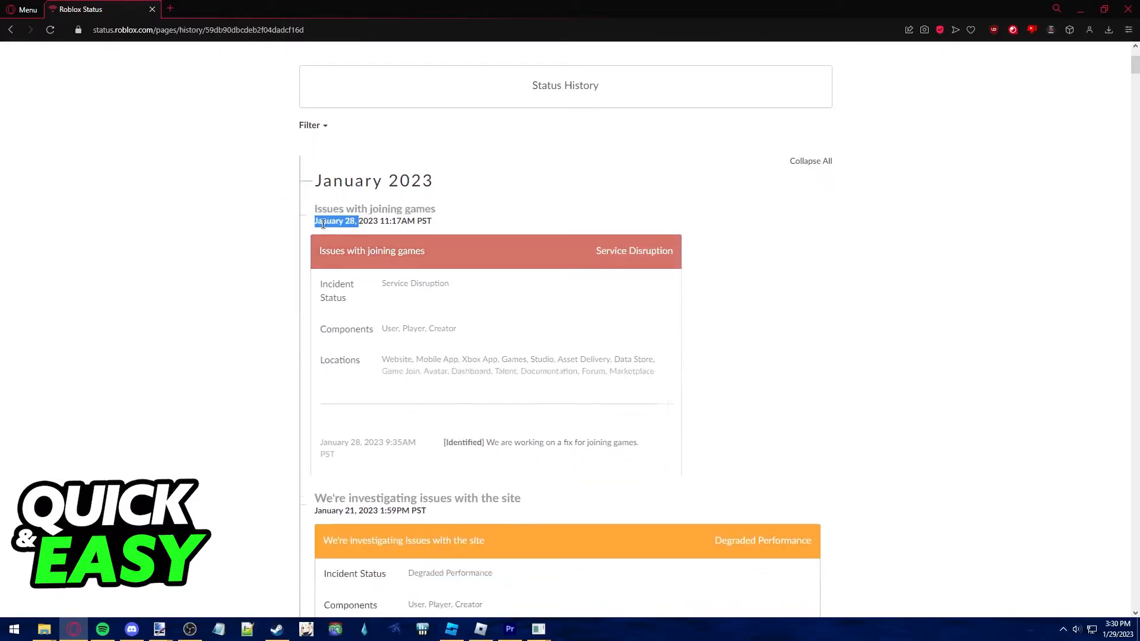
pyautogui.click(375, 209)
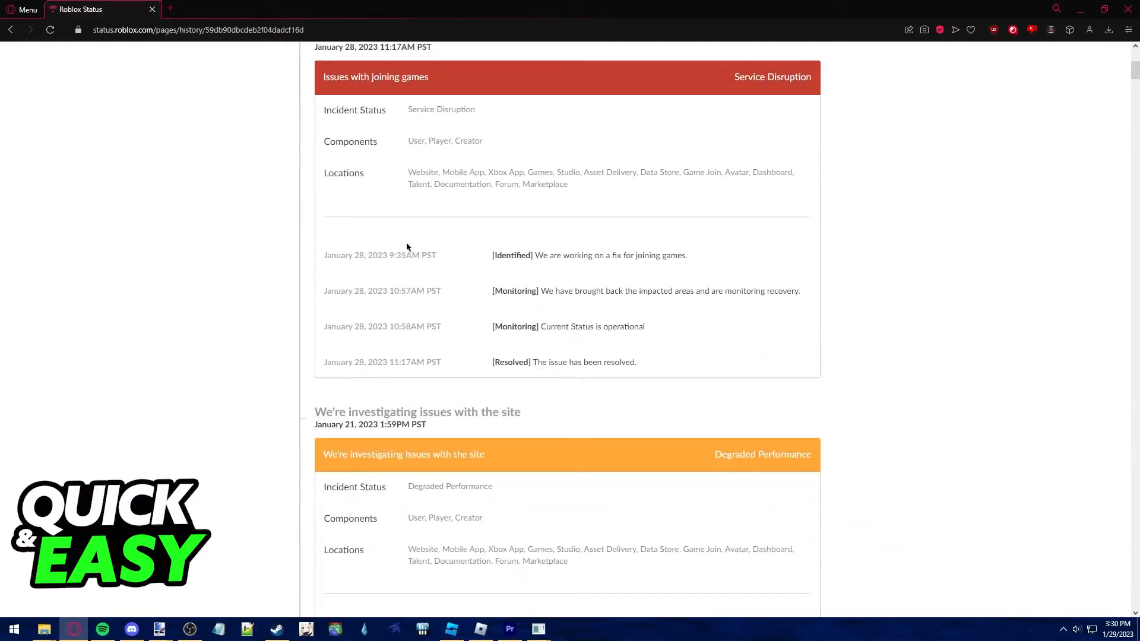
pyautogui.scroll(-3)
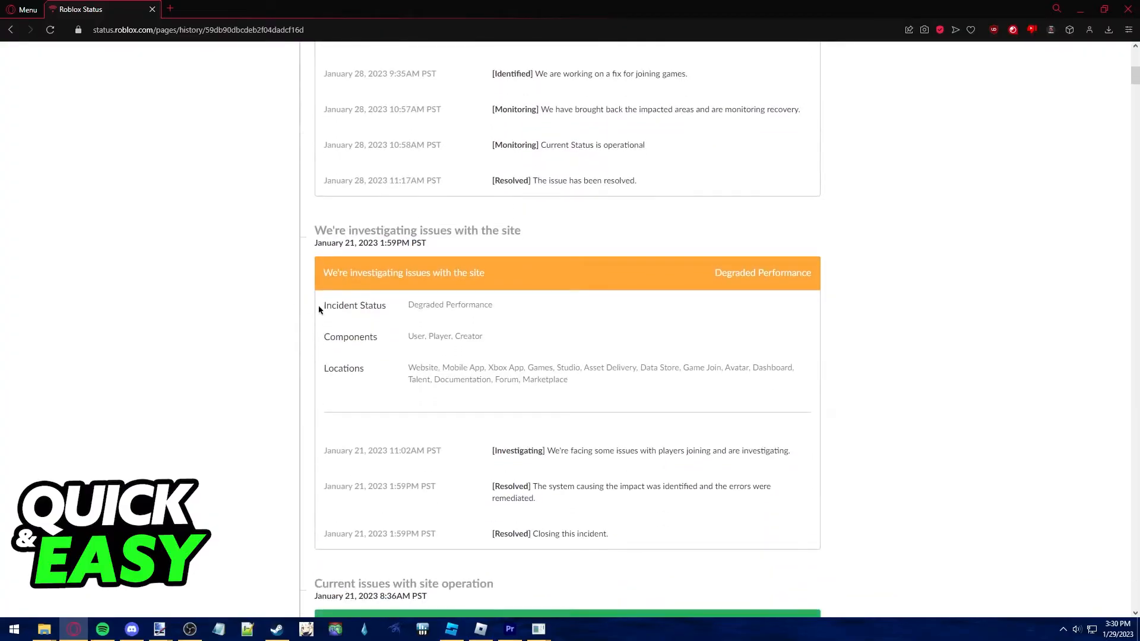
pyautogui.scroll(-3)
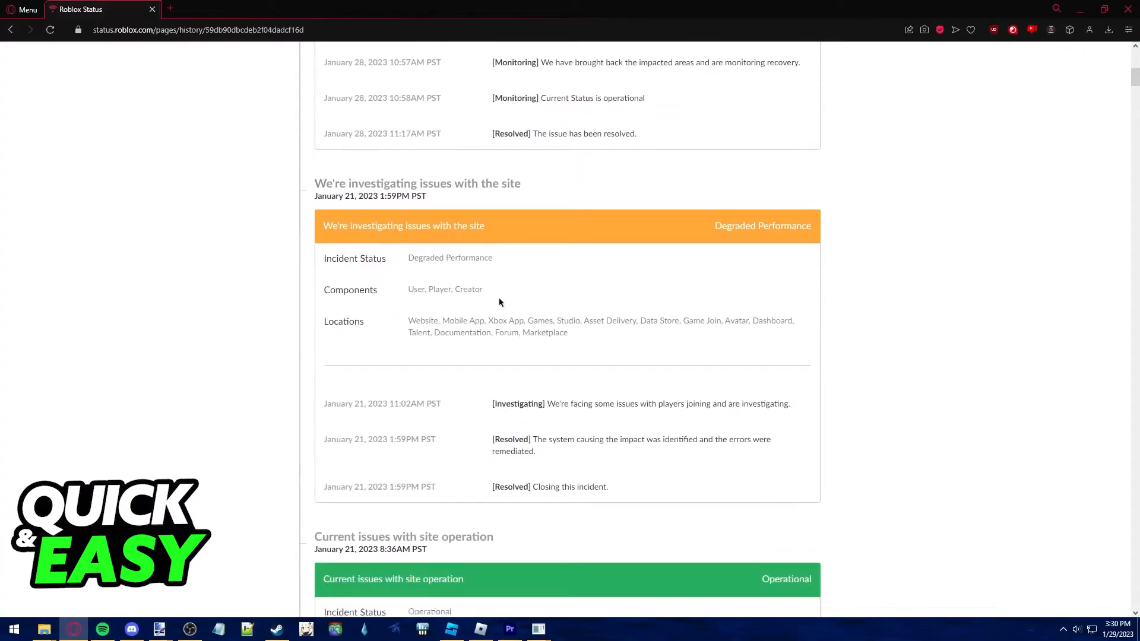
pyautogui.scroll(3)
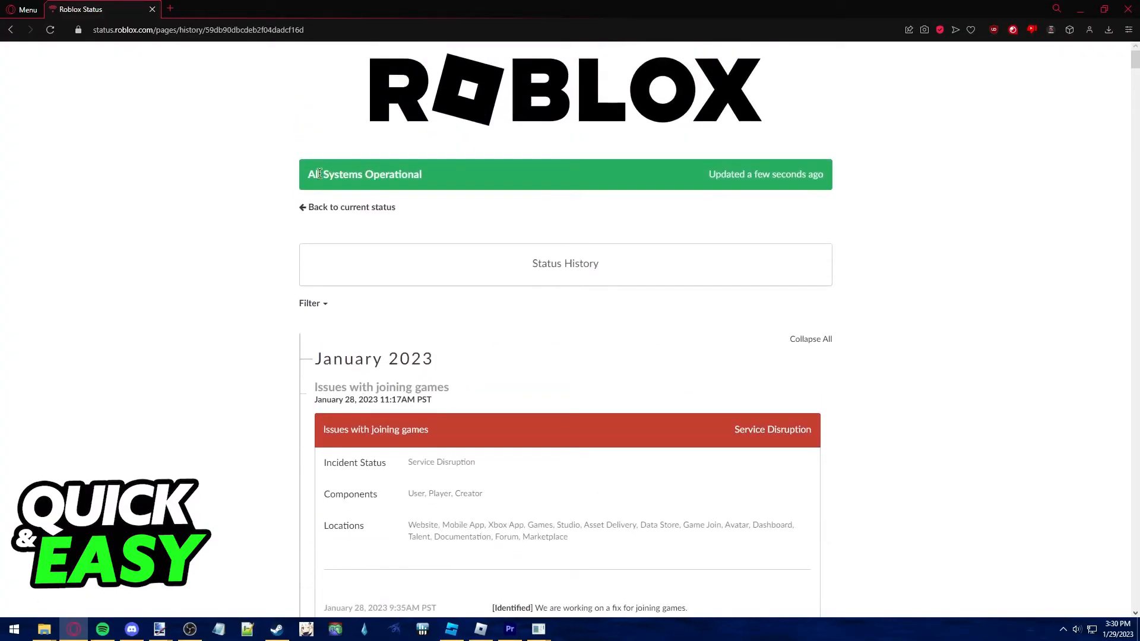
pyautogui.moveTo(570, 173)
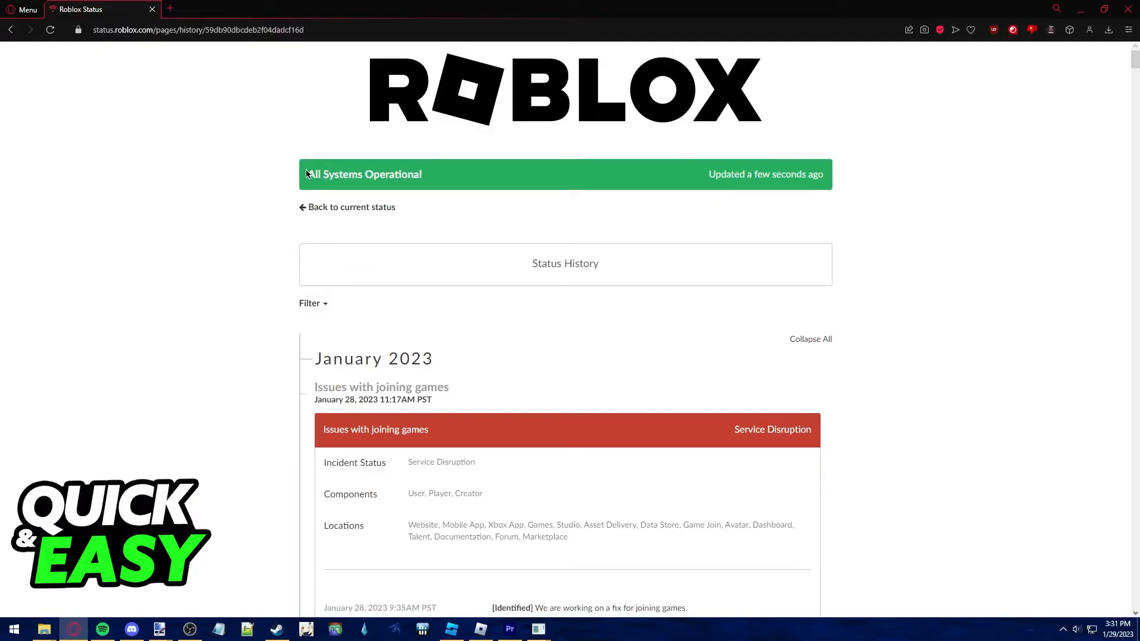
pyautogui.moveTo(279, 180)
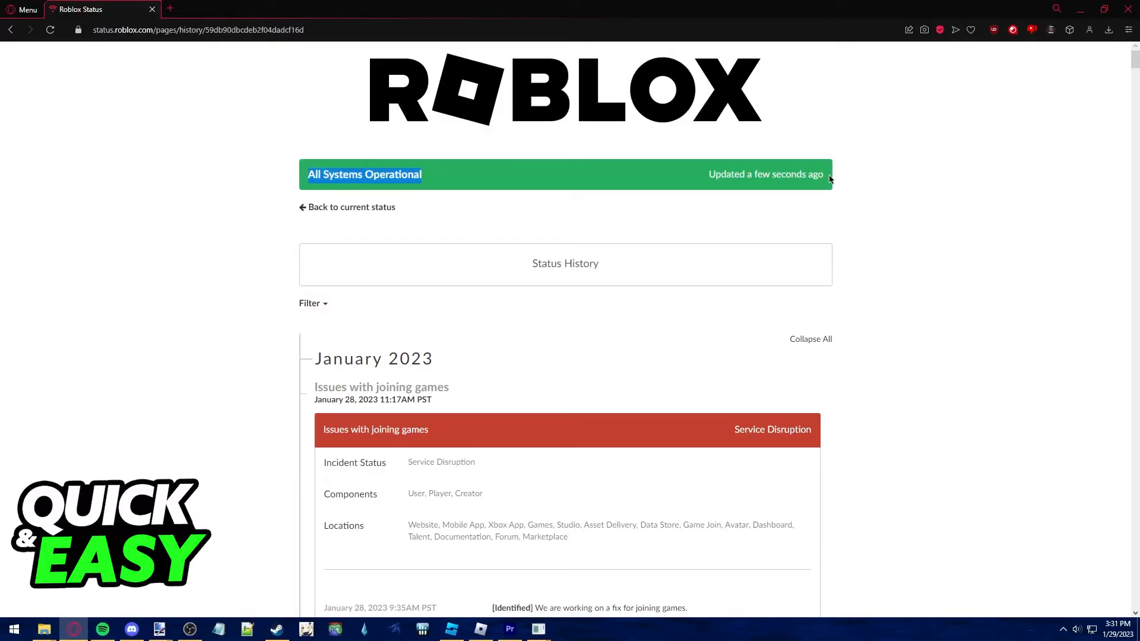
pyautogui.moveTo(736, 186)
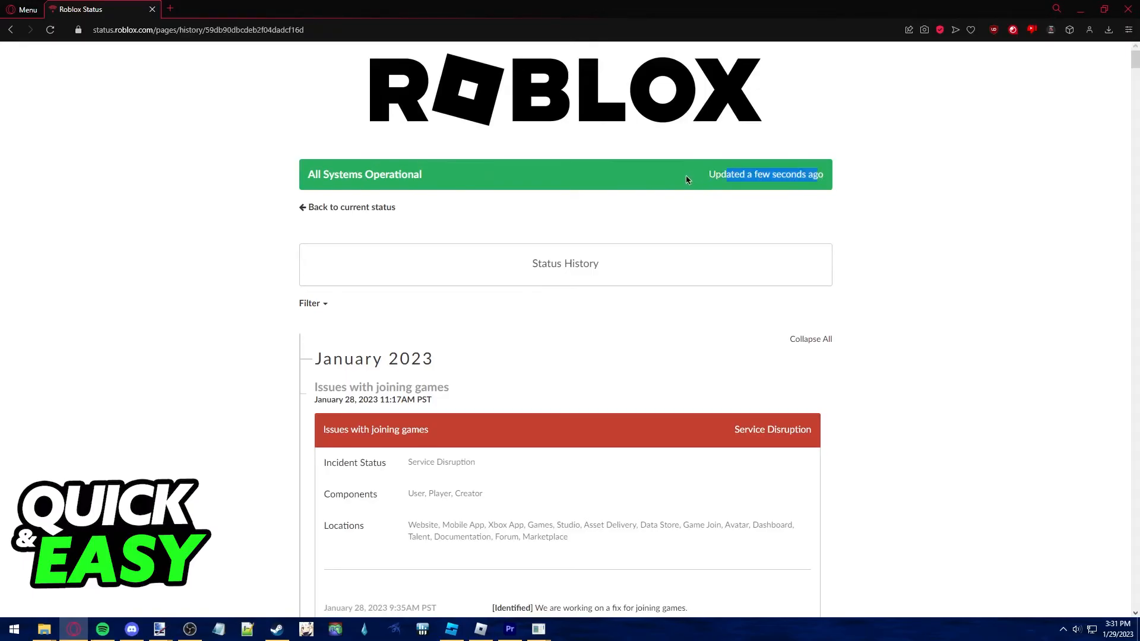
pyautogui.moveTo(315, 168)
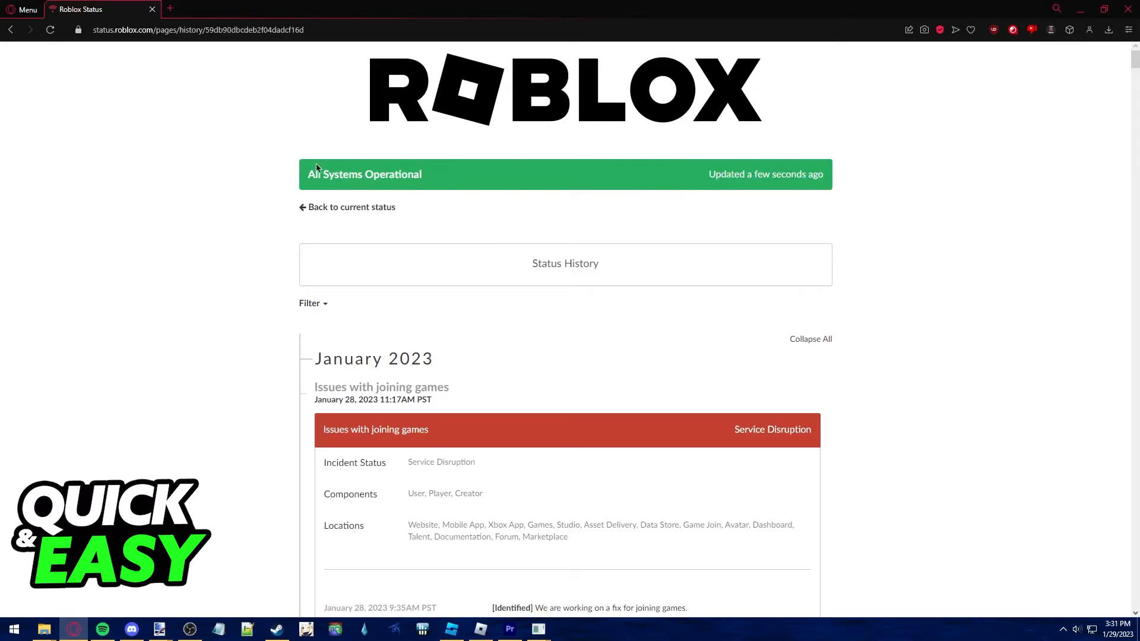
pyautogui.moveTo(768, 154)
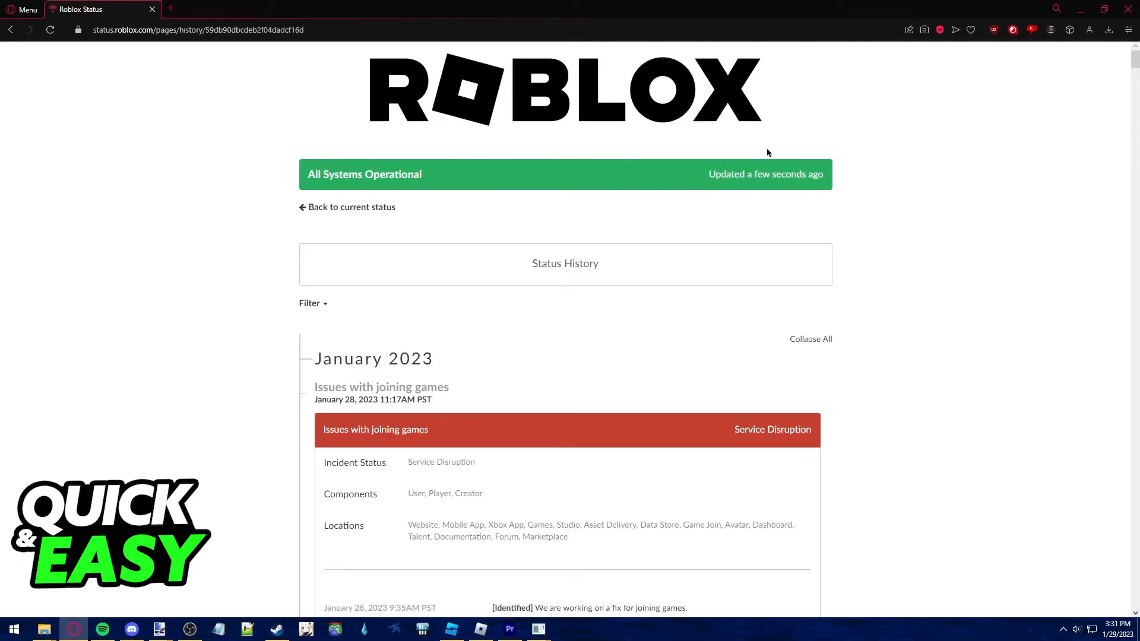